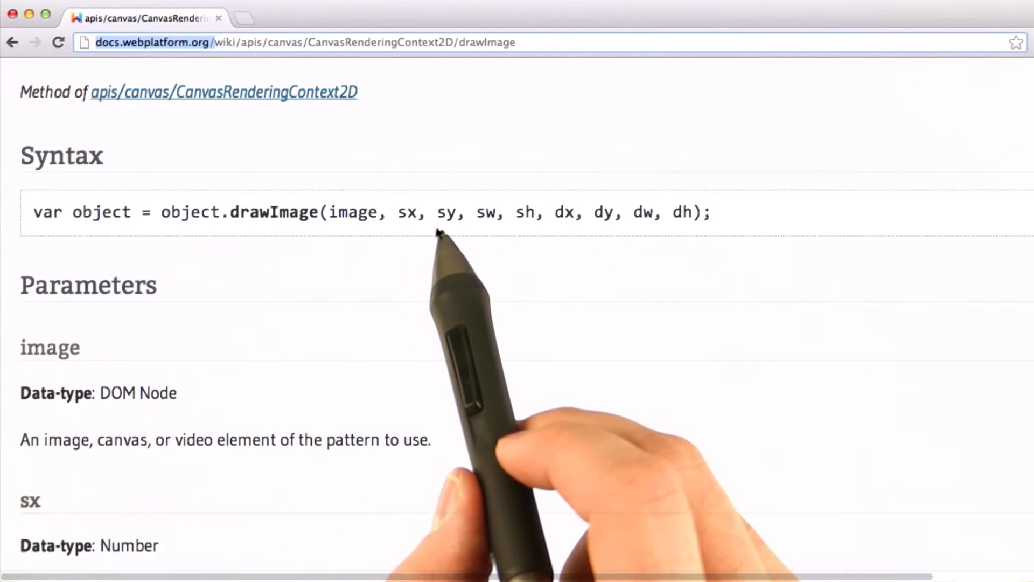
{"action": "mouse_move", "coordinate": [531, 239]}
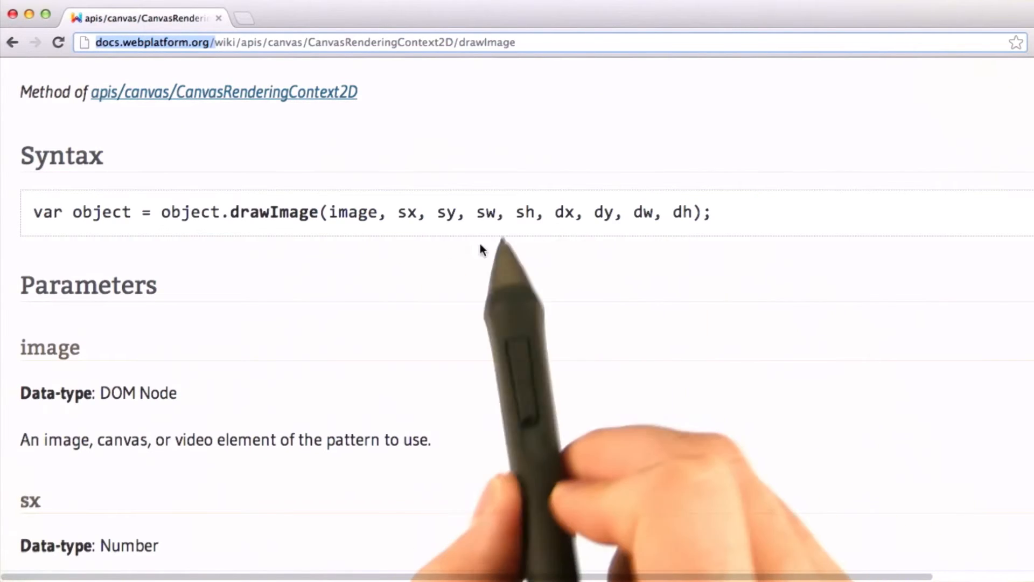
{"action": "mouse_move", "coordinate": [616, 248]}
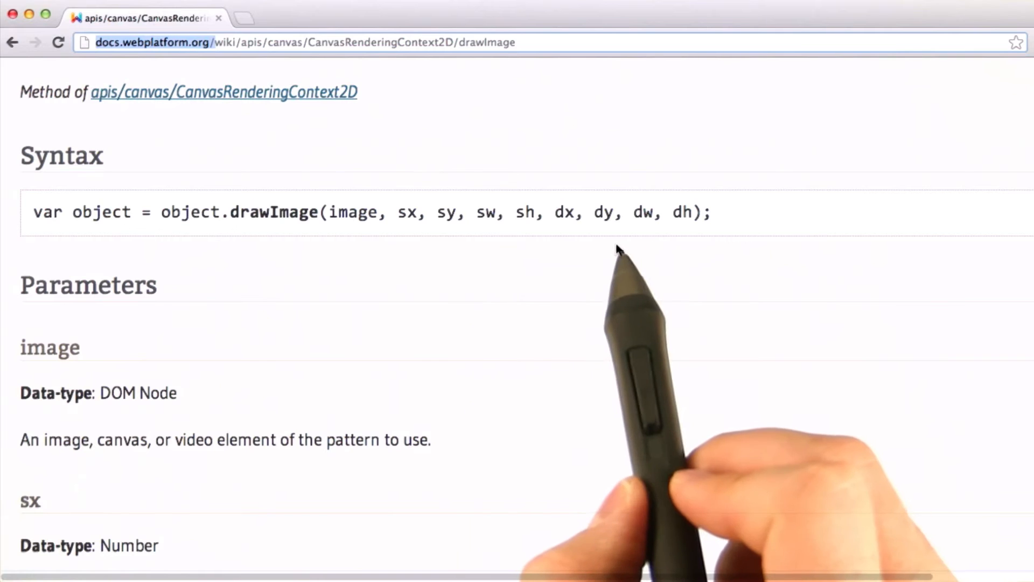
{"action": "mouse_move", "coordinate": [457, 401]}
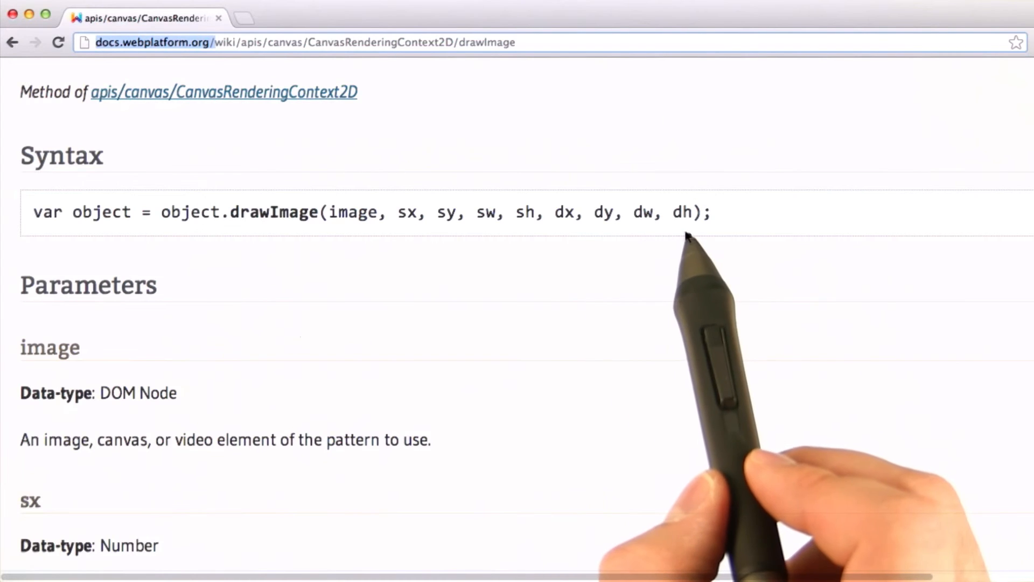
{"action": "mouse_move", "coordinate": [277, 245]}
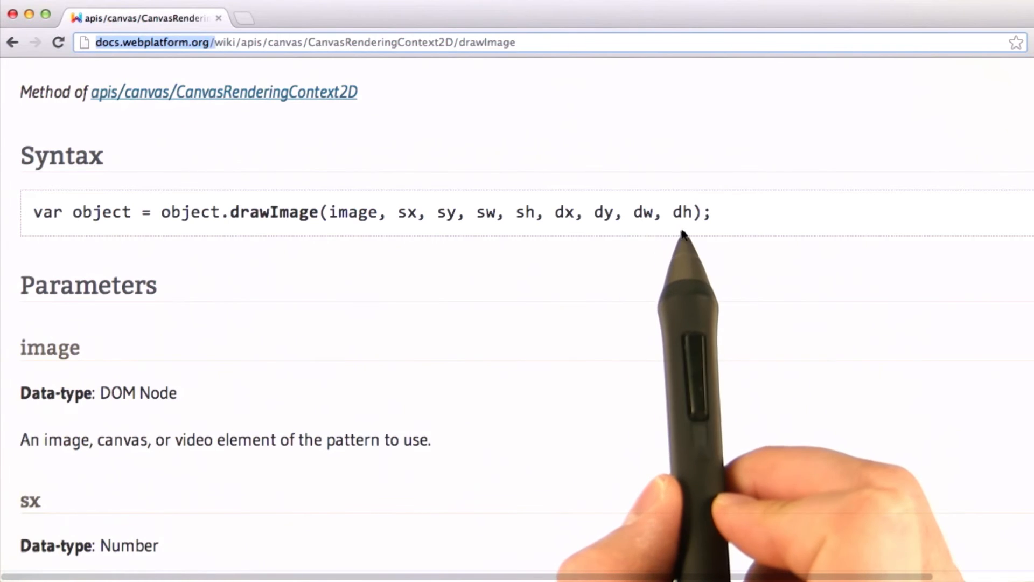
{"action": "mouse_move", "coordinate": [590, 267]}
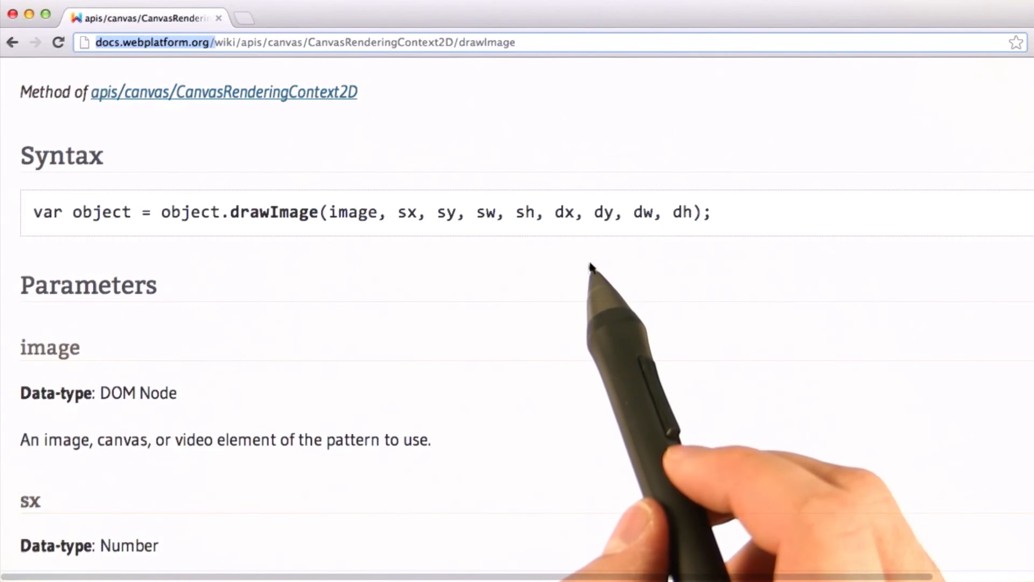
{"action": "mouse_move", "coordinate": [586, 347]}
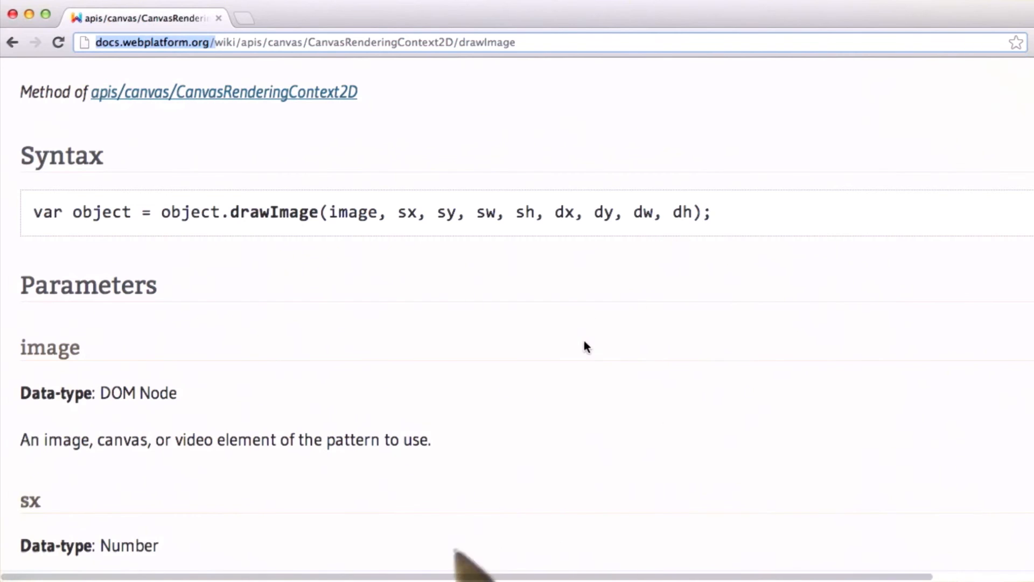